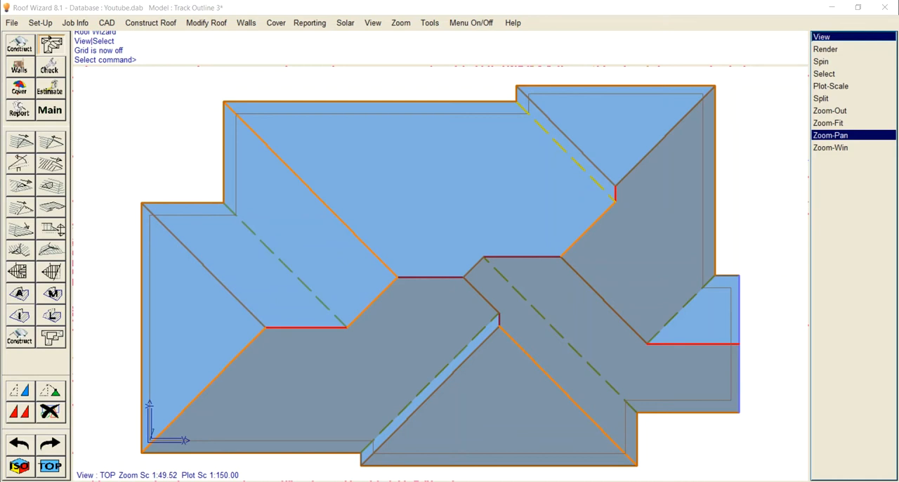
mouse_move(226, 183)
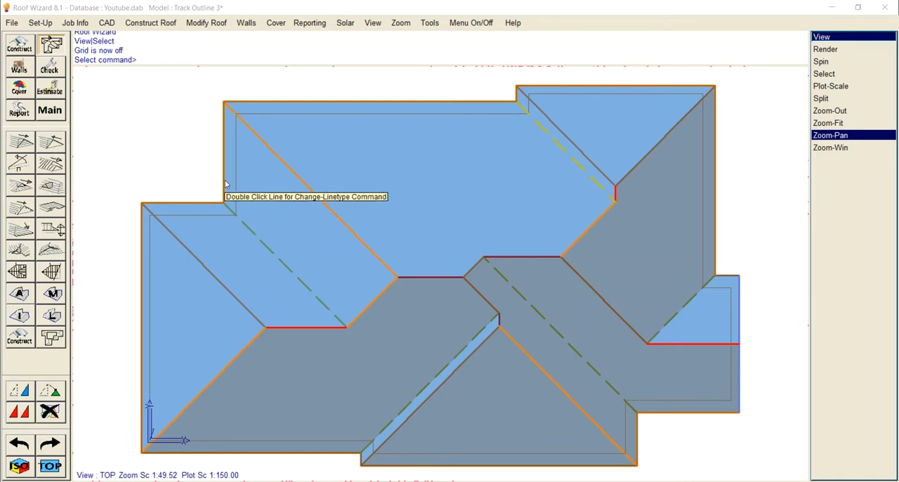
mouse_move(260, 339)
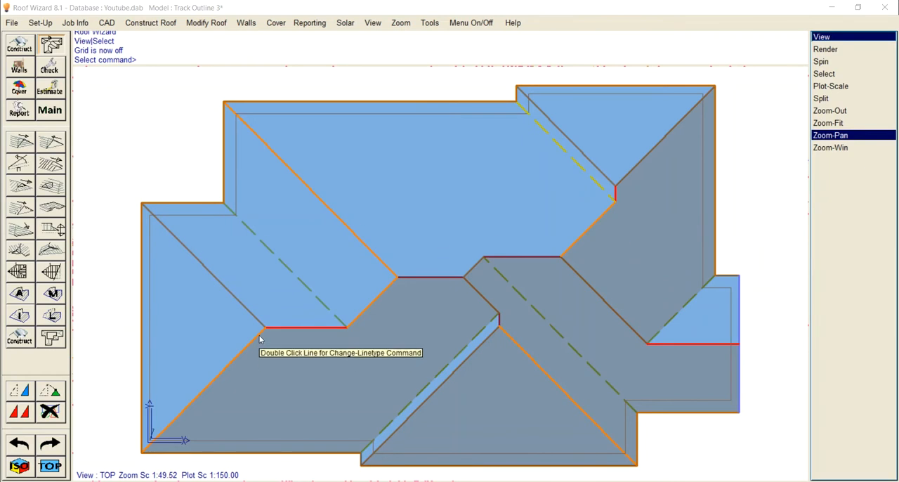
mouse_move(266, 323)
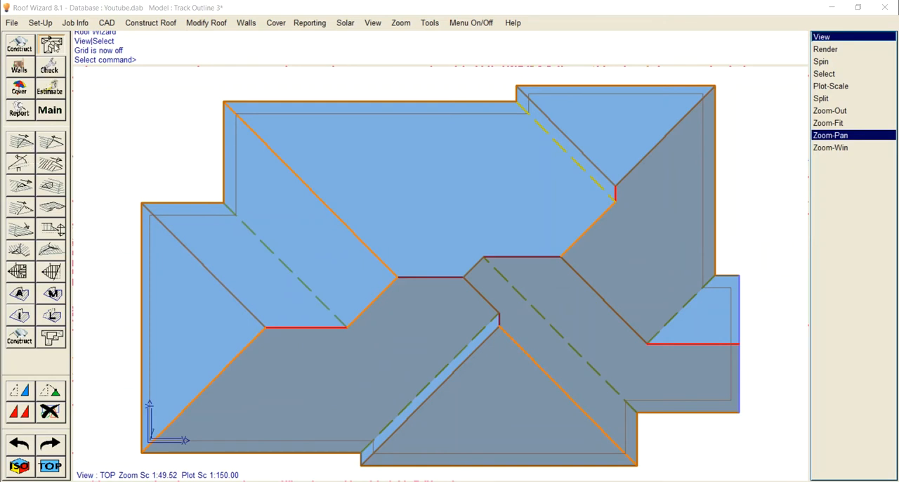
mouse_move(51, 143)
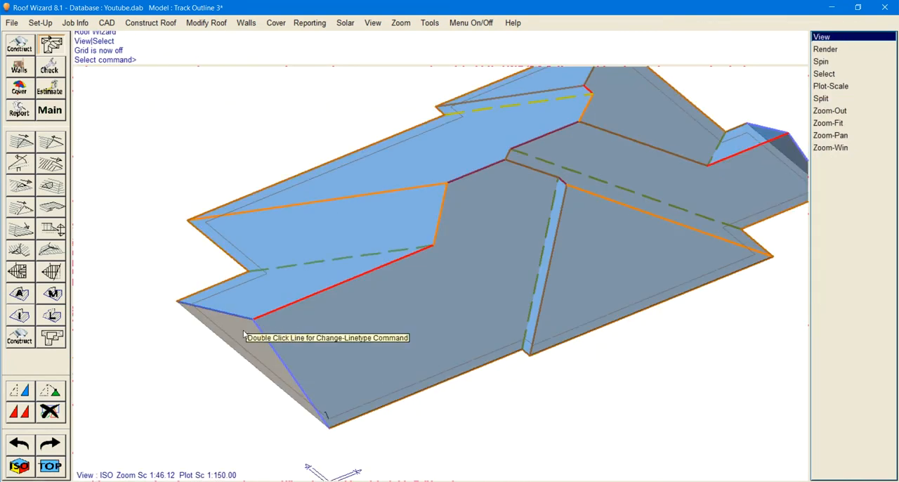
mouse_move(261, 383)
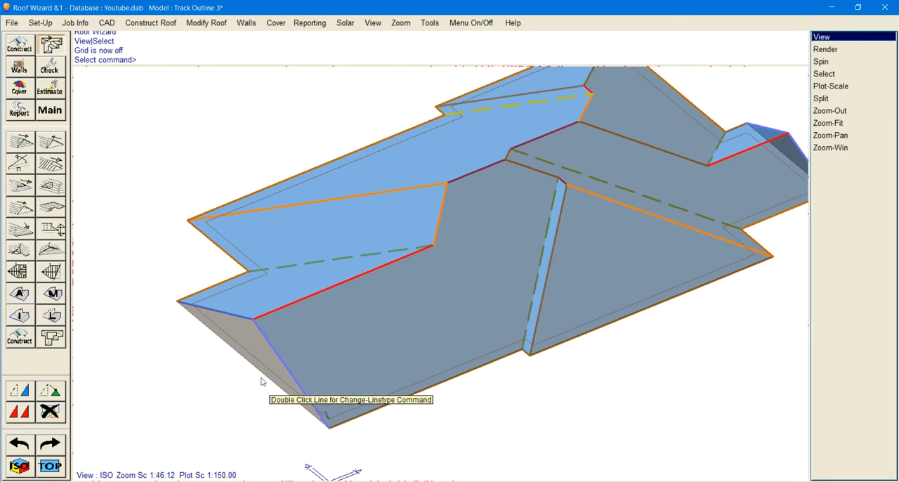
mouse_move(174, 268)
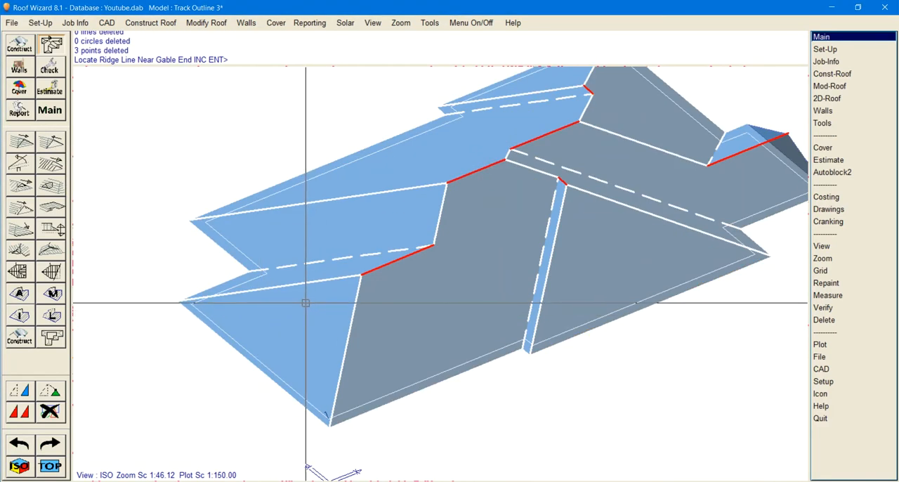
Convert the left wing's hip end to a gable by picking its ridge line
click(829, 85)
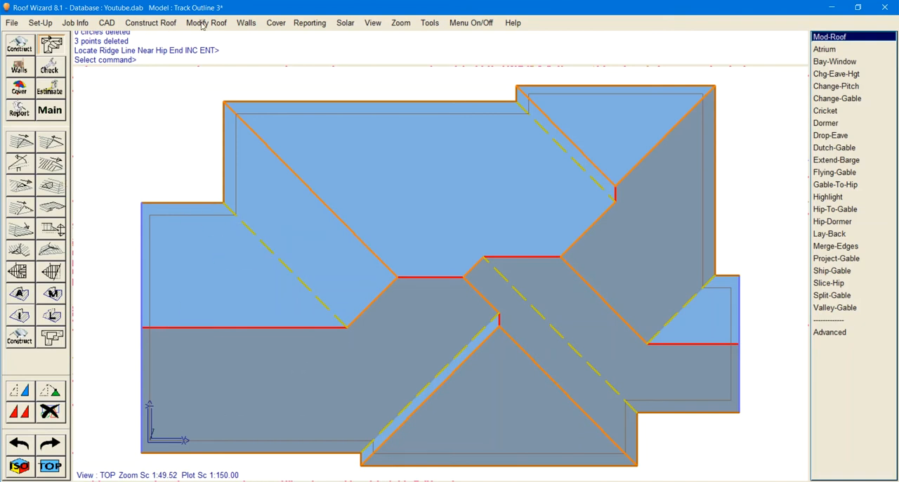
Extend the left gable end's overhang by 500 mm via Change Gable O'hang
click(211, 22)
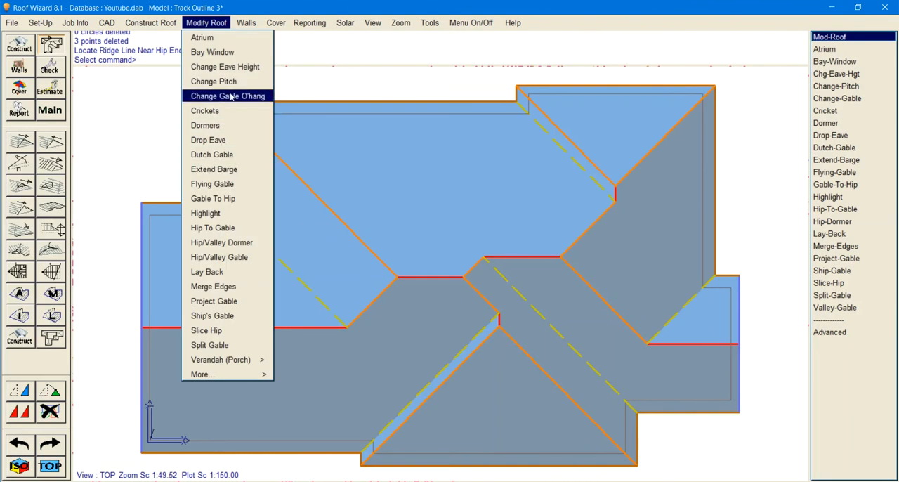
click(227, 95)
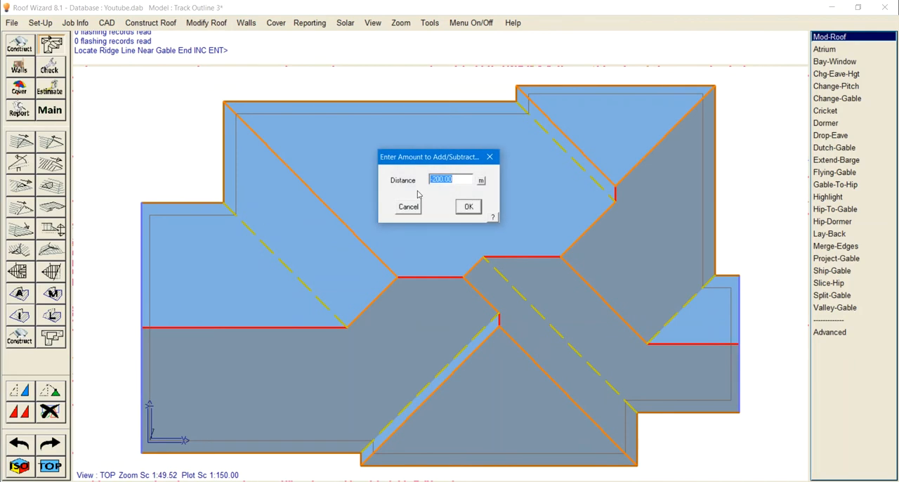
text(500)
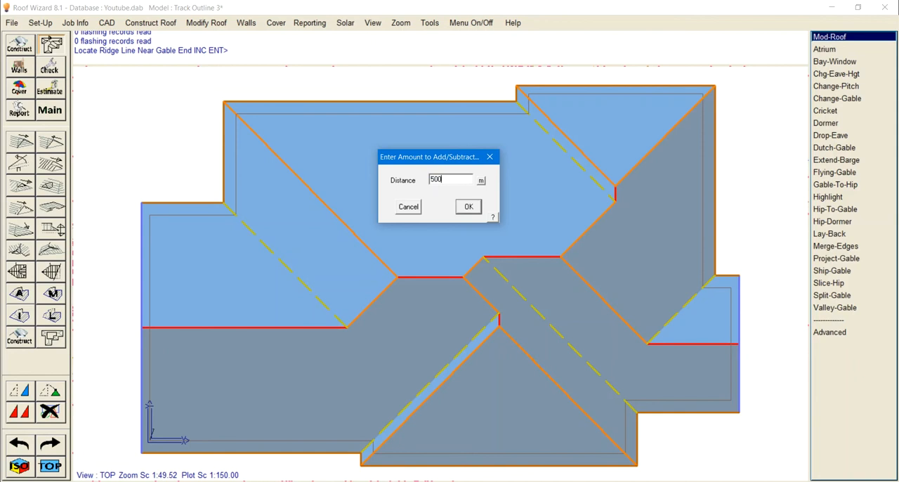
click(468, 205)
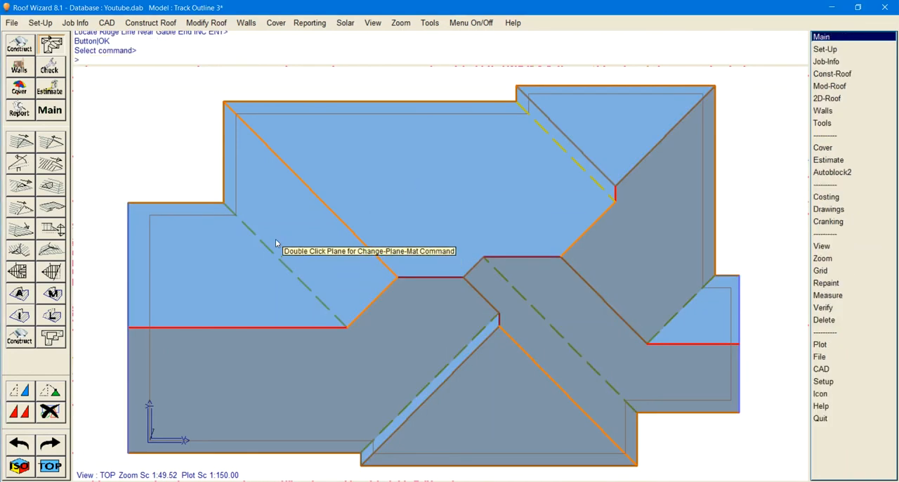
mouse_move(140, 338)
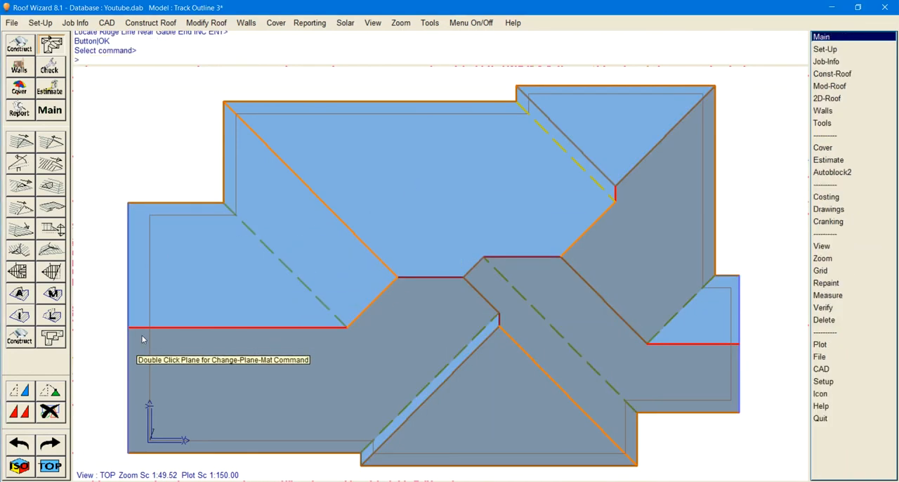
mouse_move(151, 277)
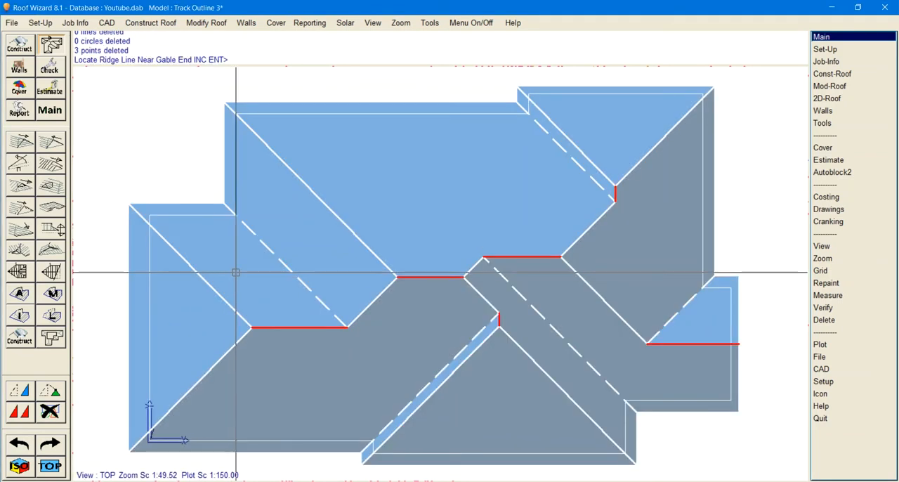
Revert the left wing to a hip end by picking its ridge line with Gable-To-Hip
click(828, 86)
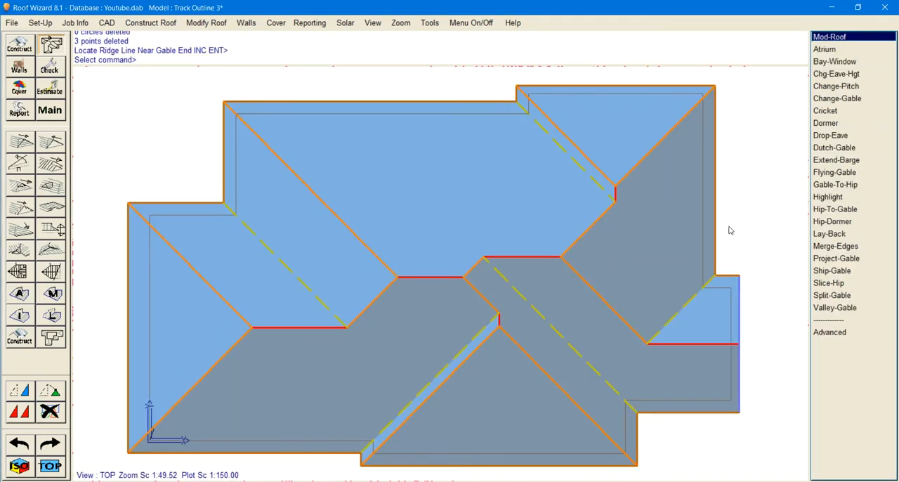
mouse_move(787, 176)
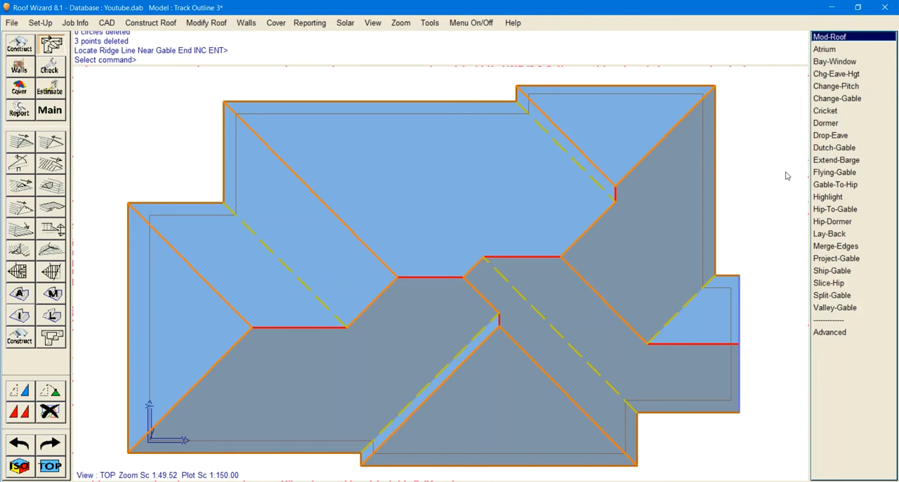